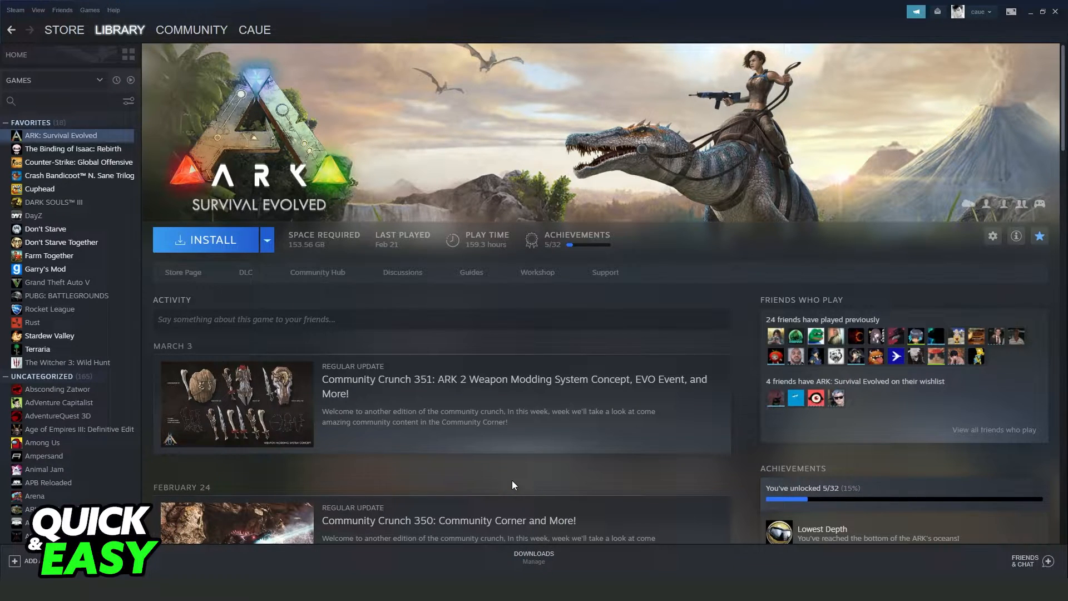
mouse_move(325, 120)
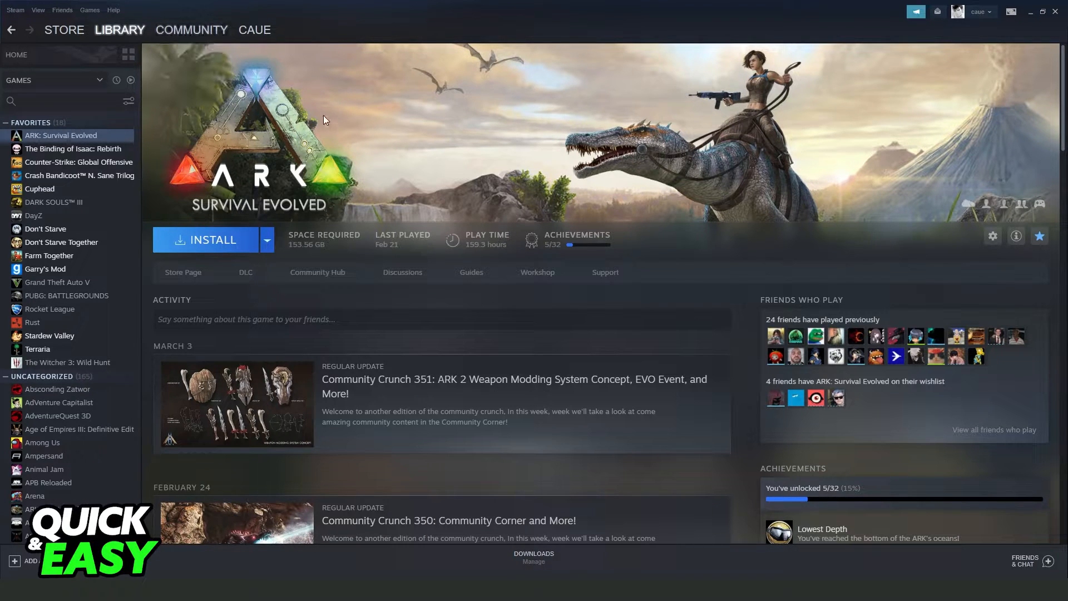
mouse_move(475, 343)
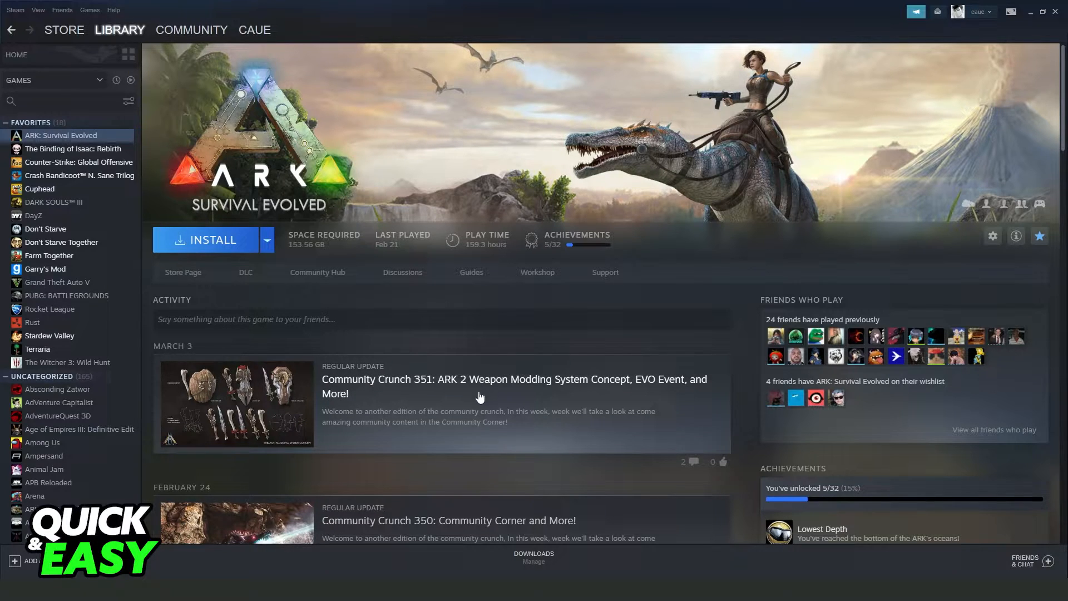
mouse_move(534, 362)
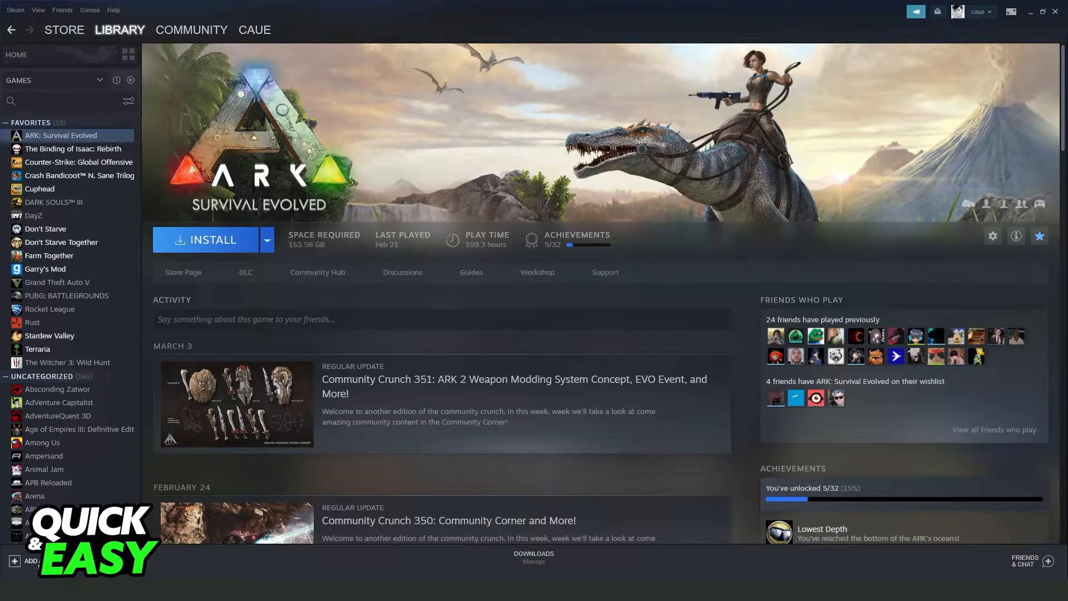
- Start Add a Non-Steam Game, tick Adobe Photoshop 2022, then untick it again
left_click(12, 560)
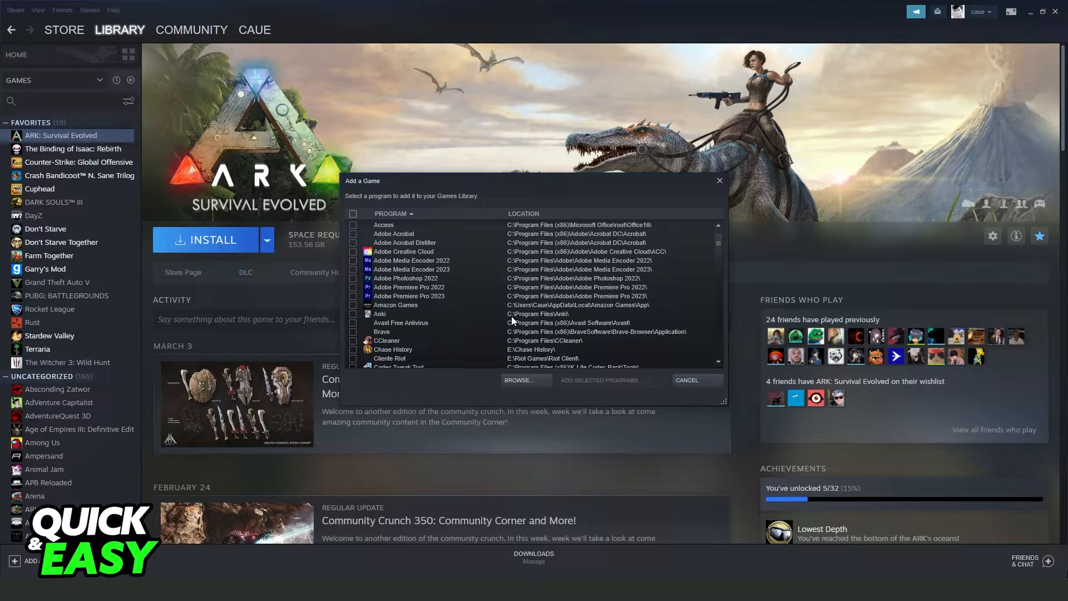
mouse_move(623, 366)
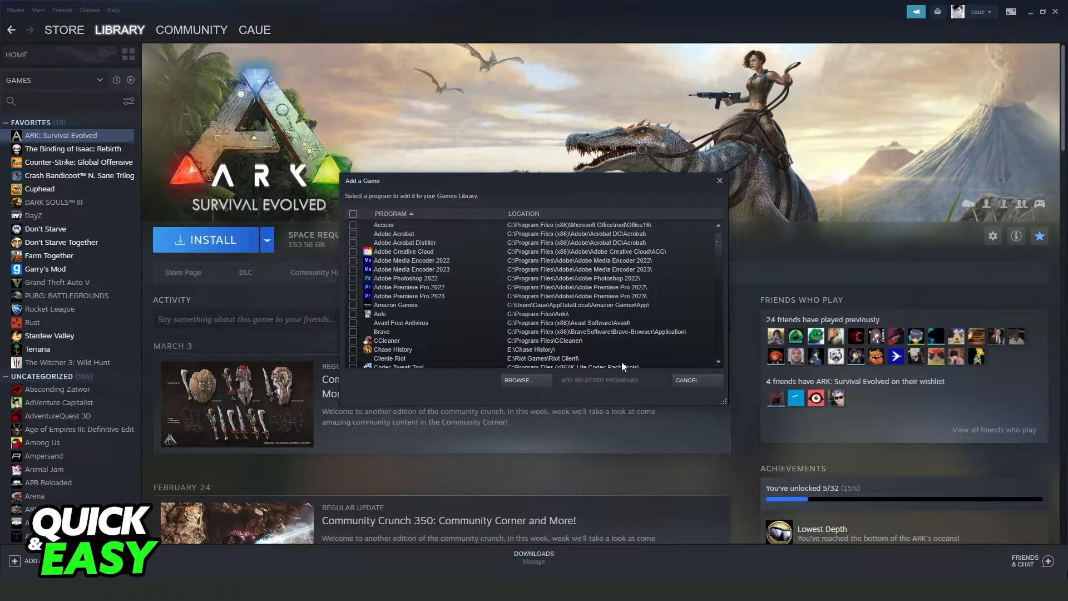
mouse_move(423, 345)
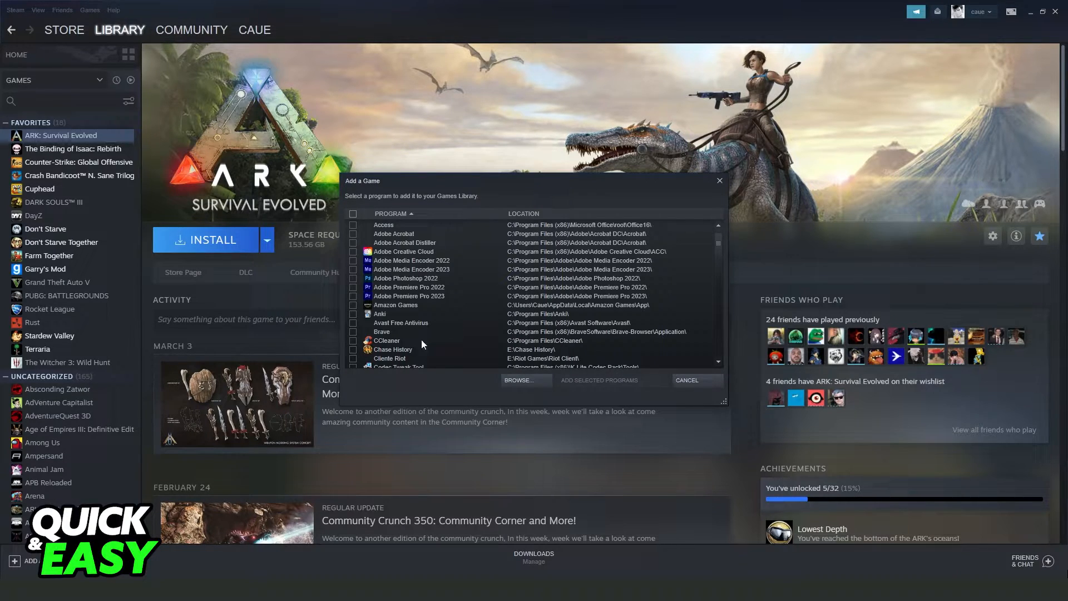
mouse_move(348, 283)
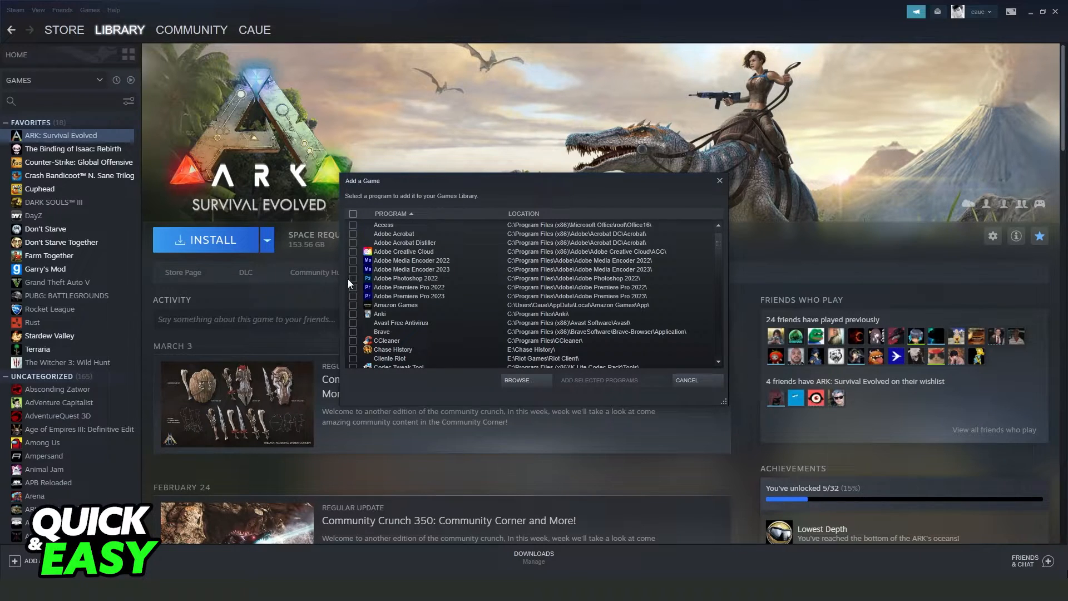
left_click(354, 278)
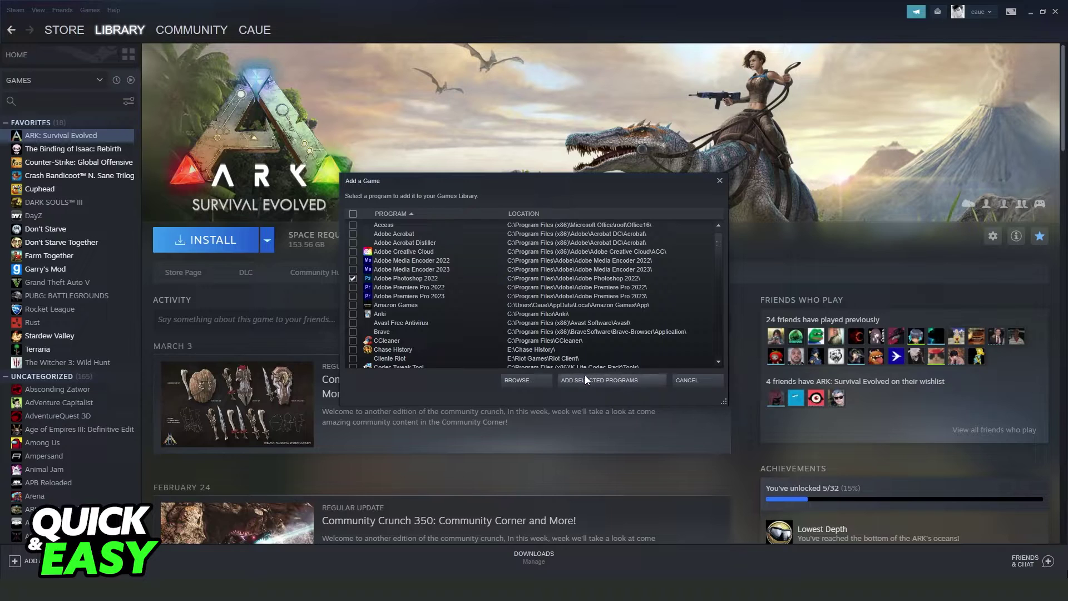
left_click(354, 279)
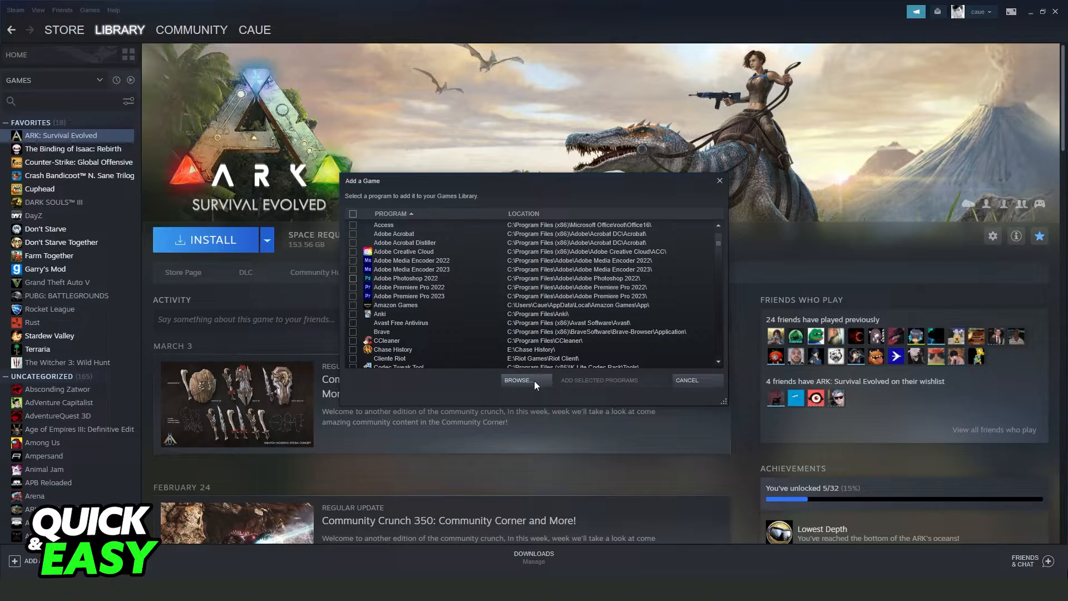
left_click(519, 380)
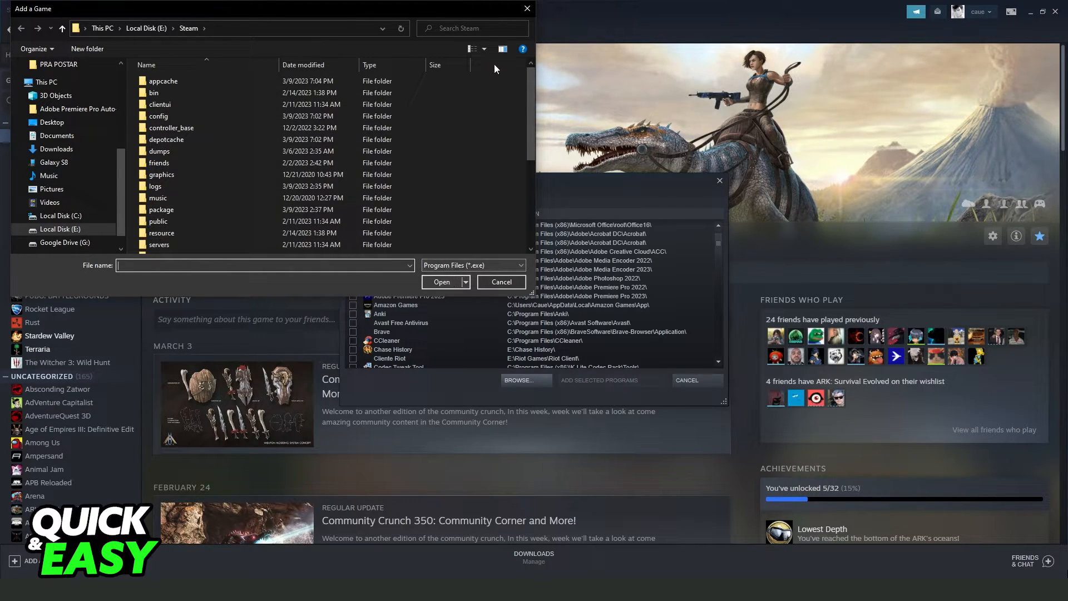
left_click(501, 281)
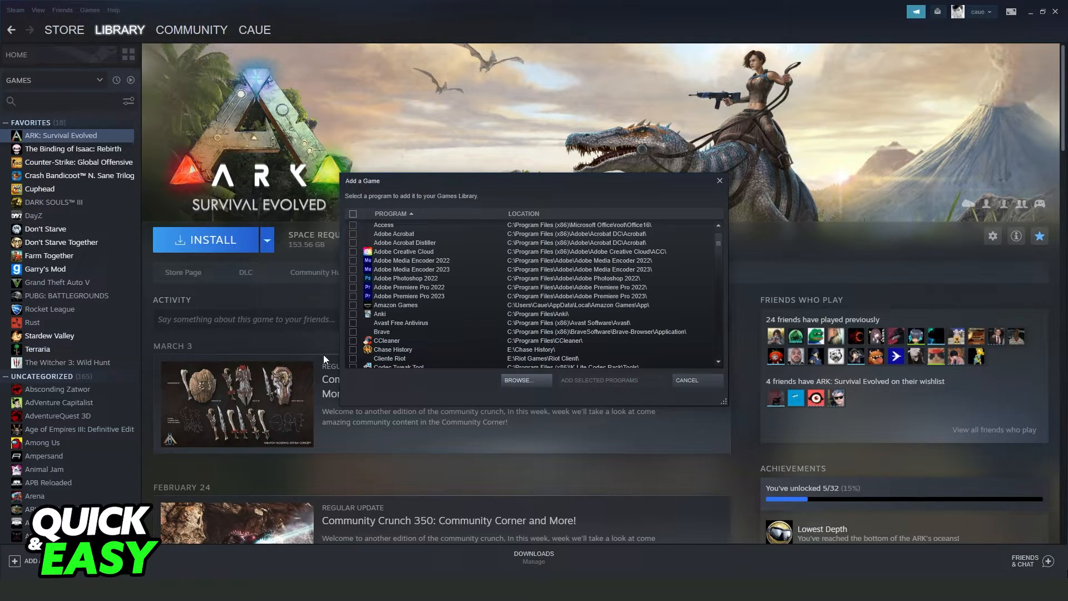
- Cancel the Add a Game window, search the library for 'valorant', then clear the search
left_click(686, 381)
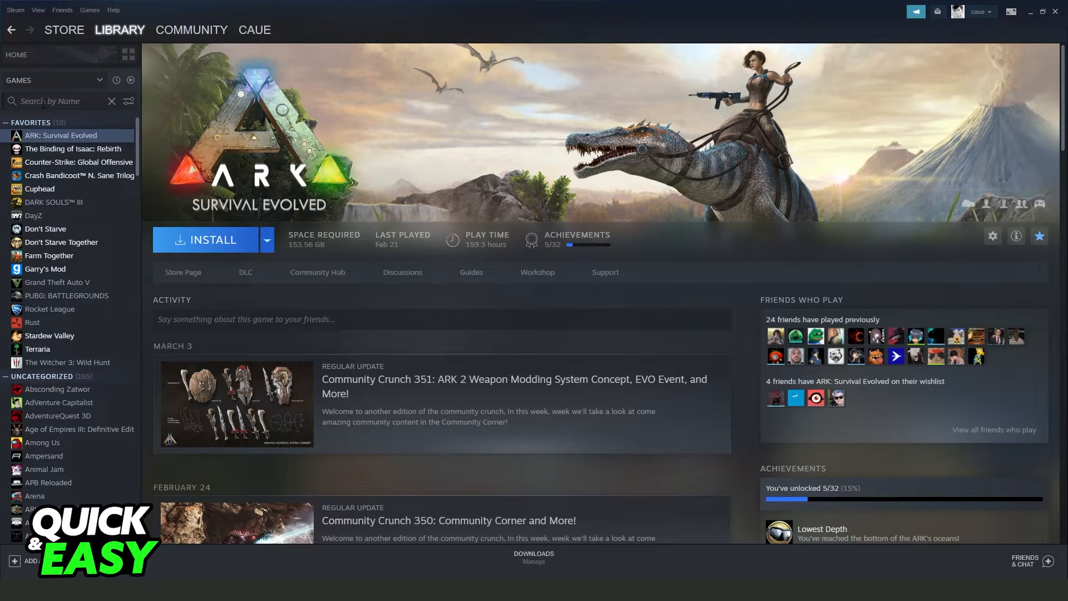
type("valorant")
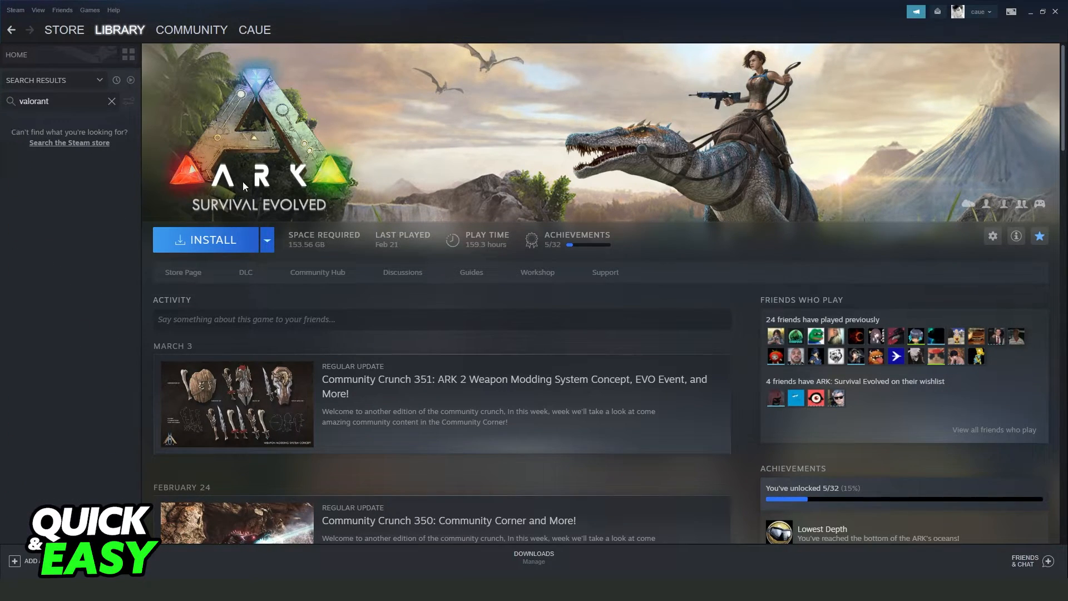
left_click(111, 101)
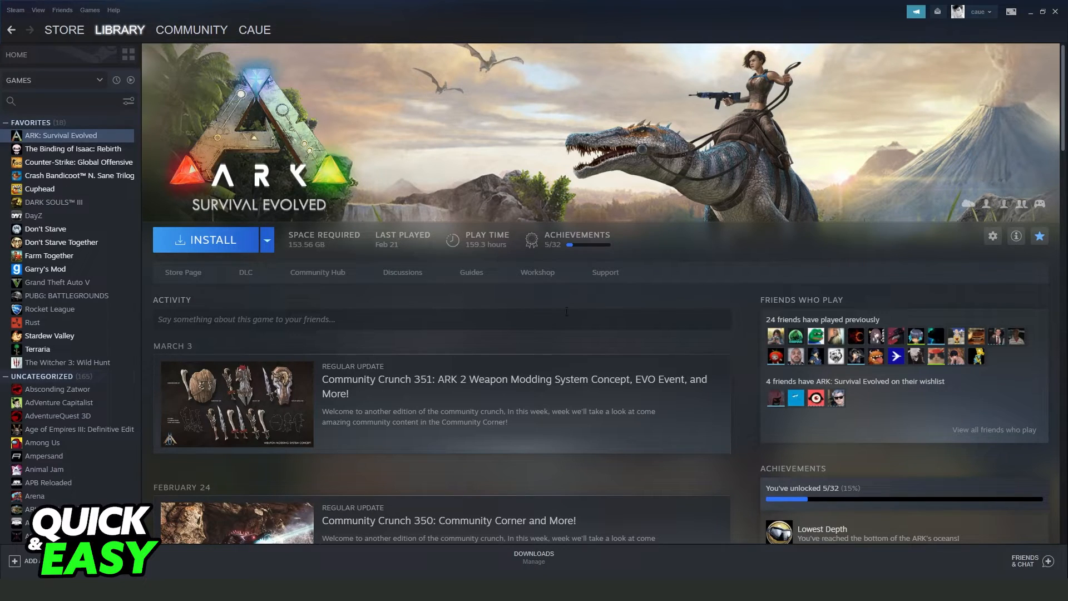